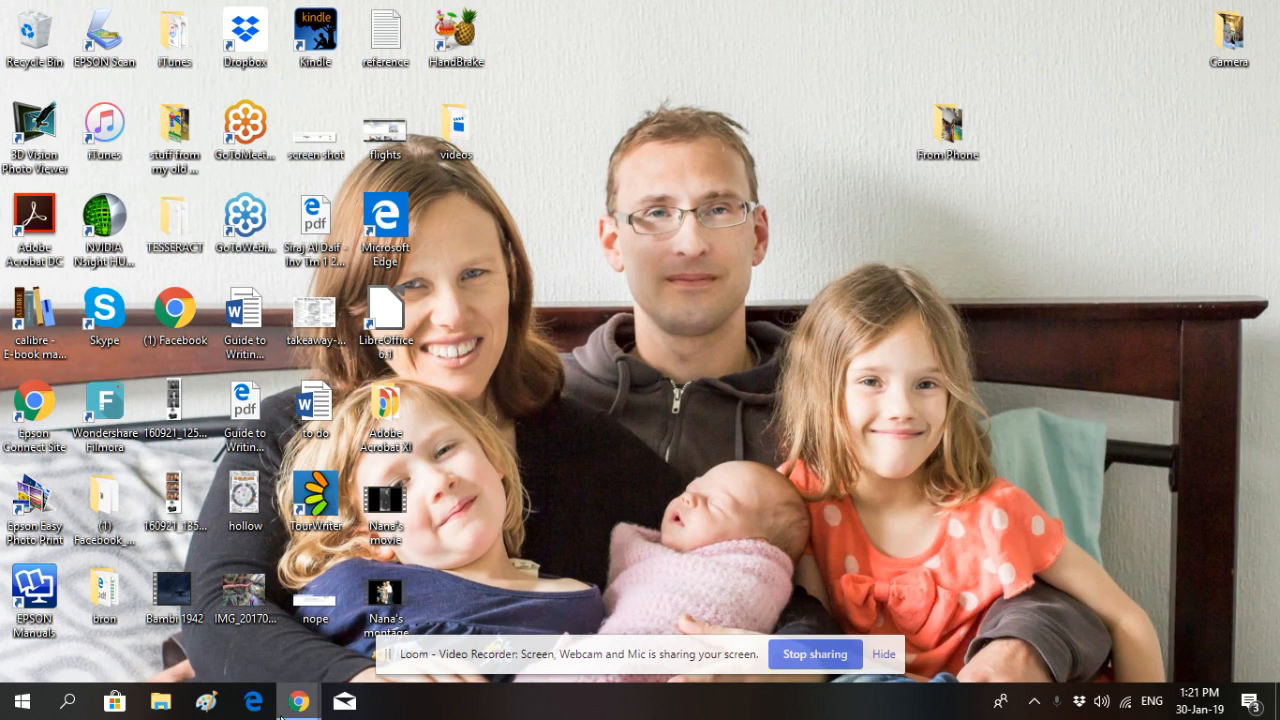
{"action": "mouse_move", "coordinate": [298, 700]}
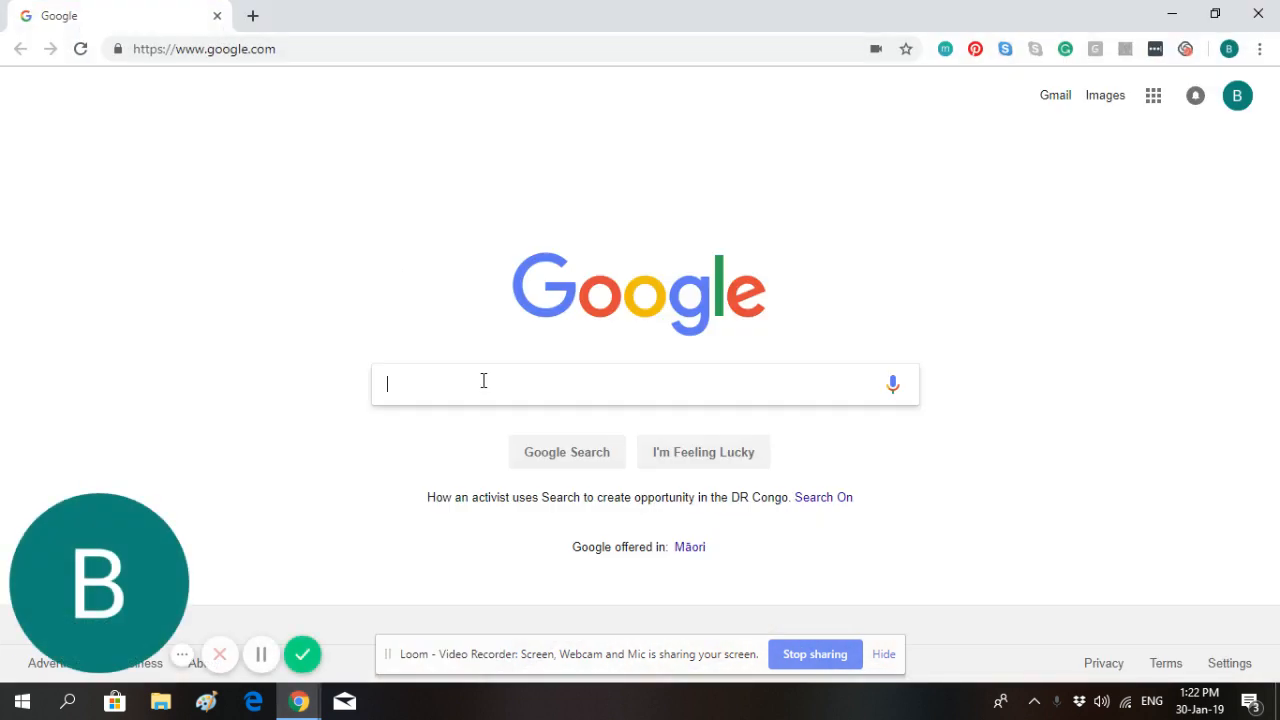
- Search Google for 'handbrake' using the suggestion after typing 'hand'
{"action": "type", "text": "hand"}
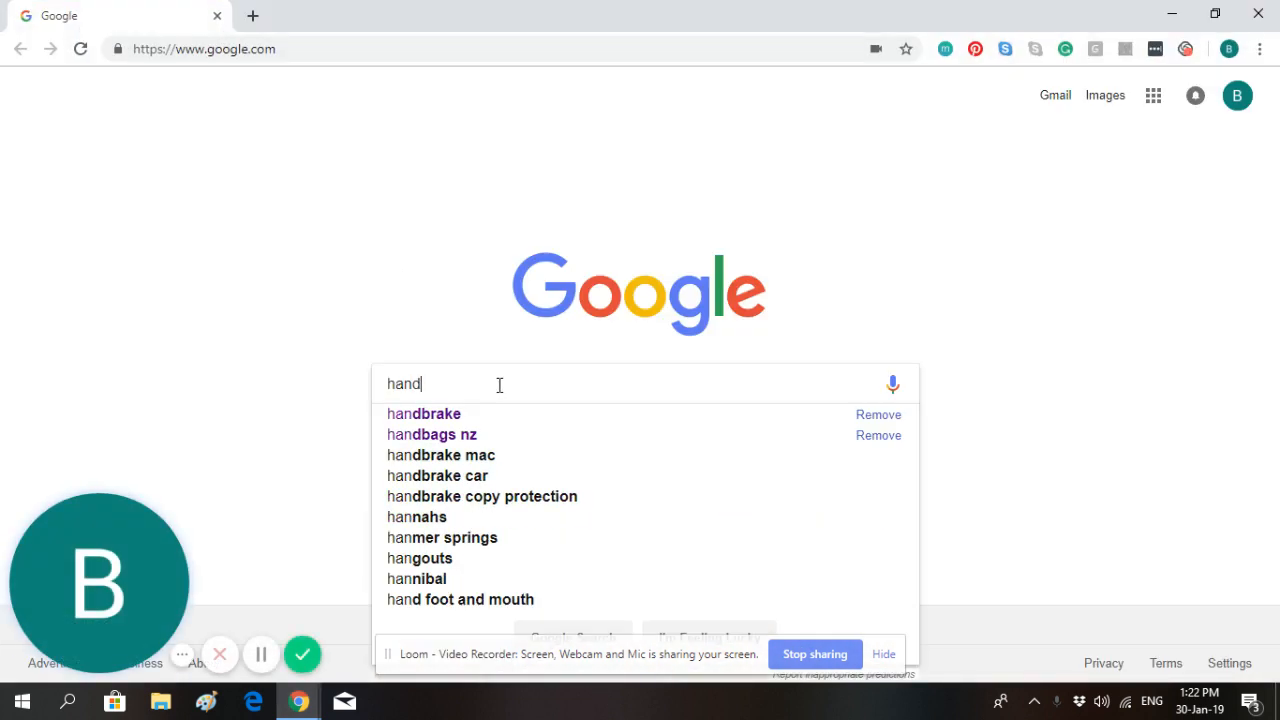
{"action": "left_click", "coordinate": [424, 413]}
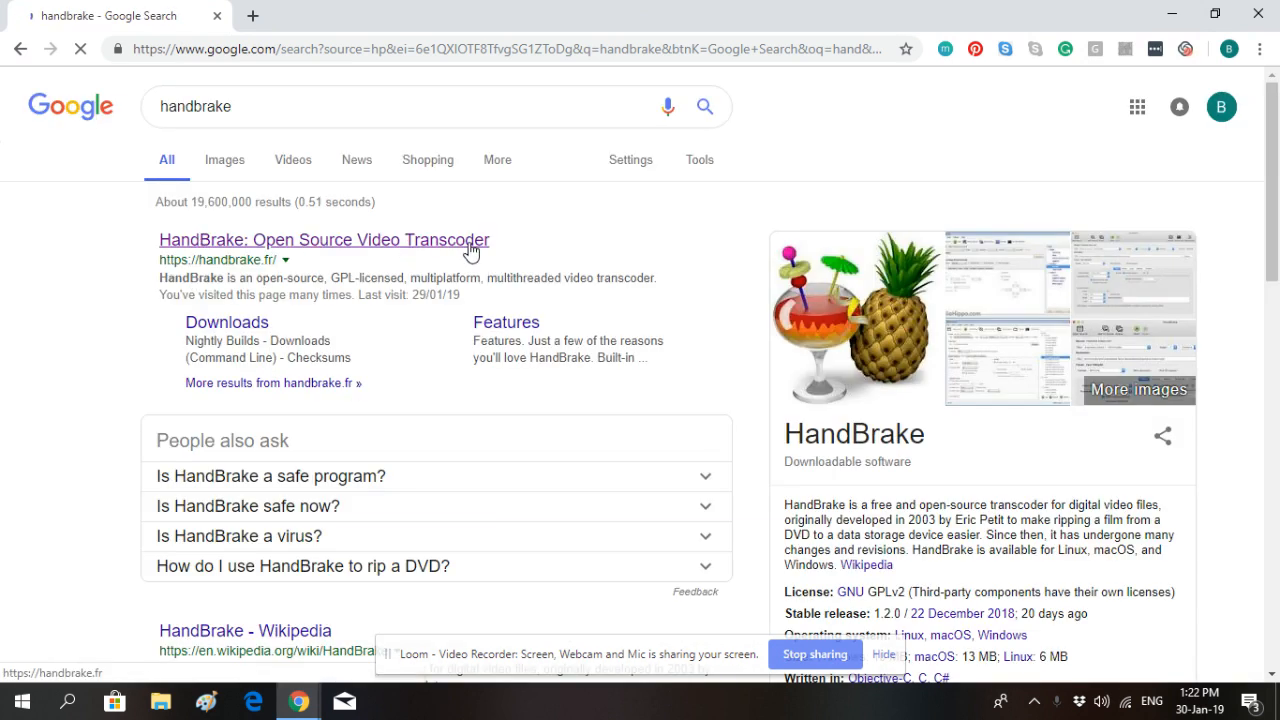
- Download HandBrake 1.2.0 for Windows from the official handbrake.fr site
{"action": "left_click", "coordinate": [323, 240]}
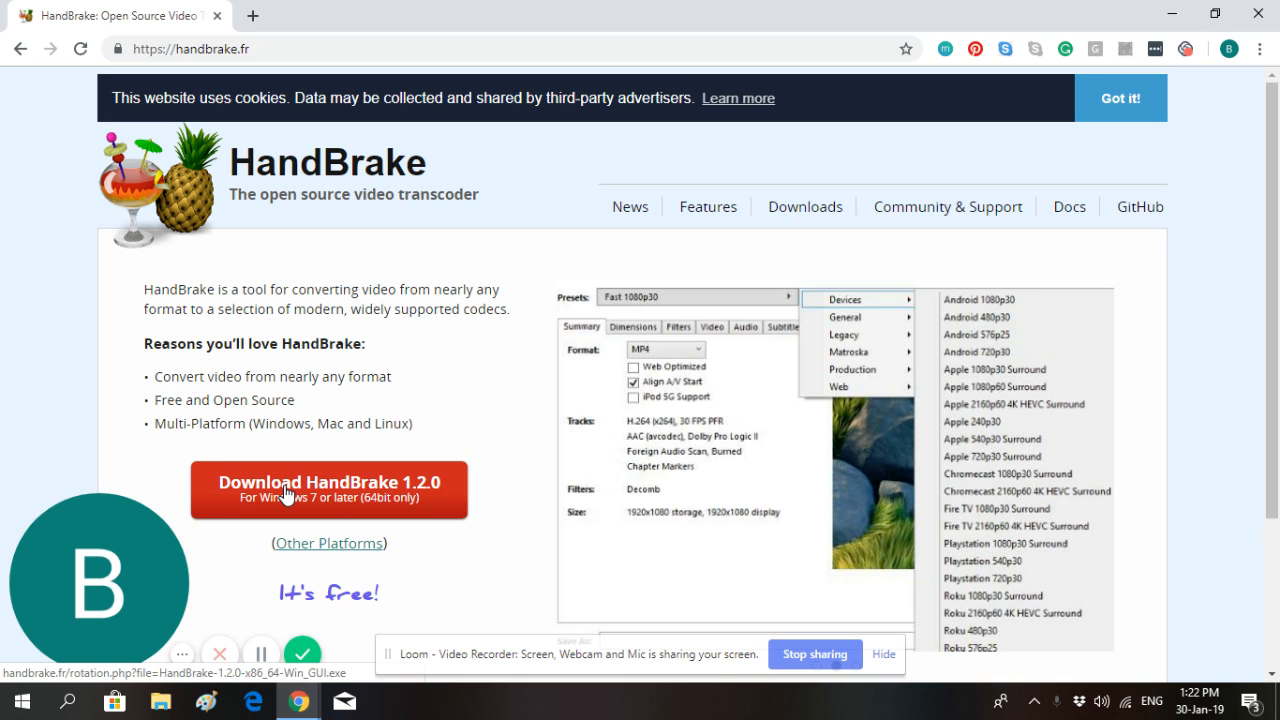
{"action": "left_click", "coordinate": [328, 489]}
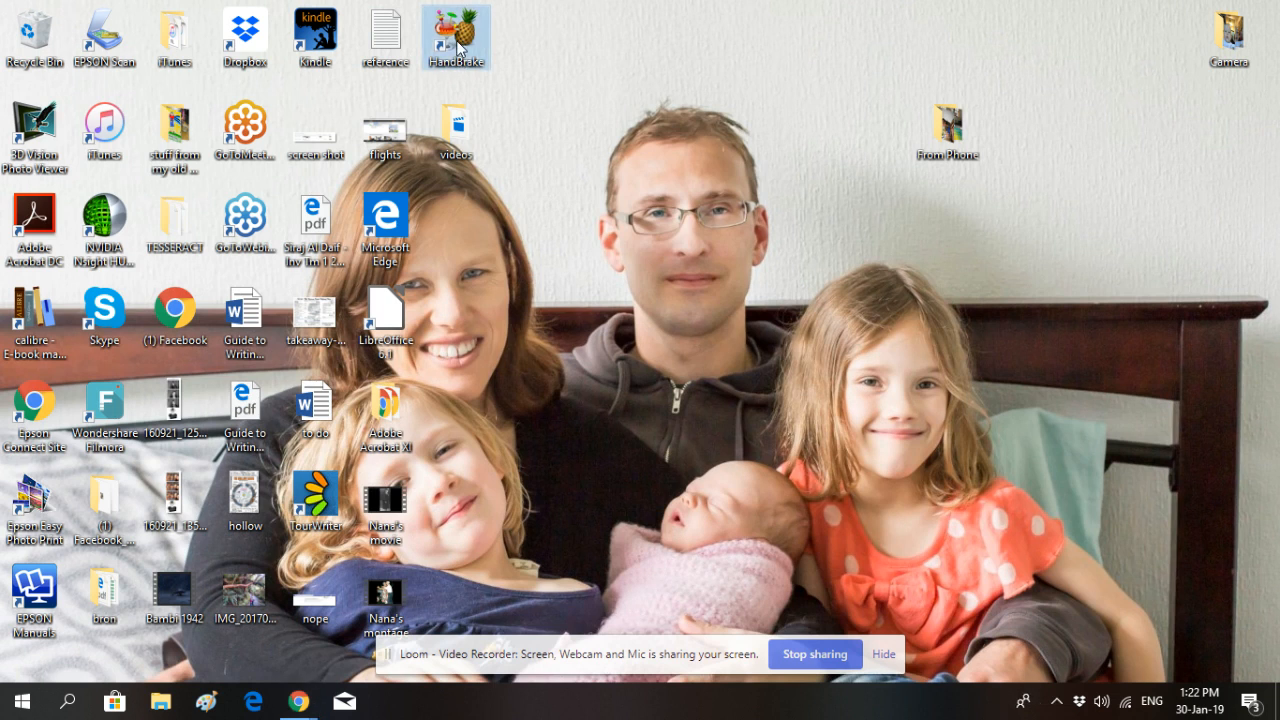
- Launch HandBrake and load the video 'file to compress' as the source
{"action": "double_click", "coordinate": [456, 38]}
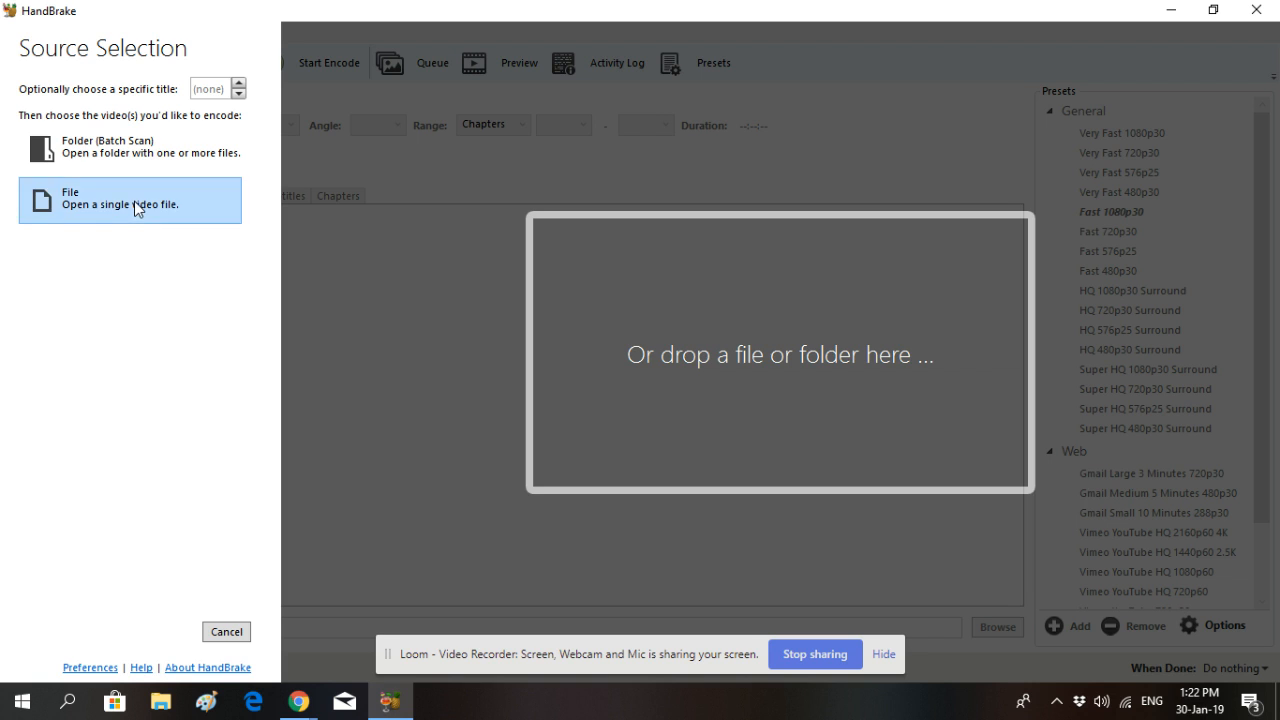
{"action": "left_click", "coordinate": [130, 200]}
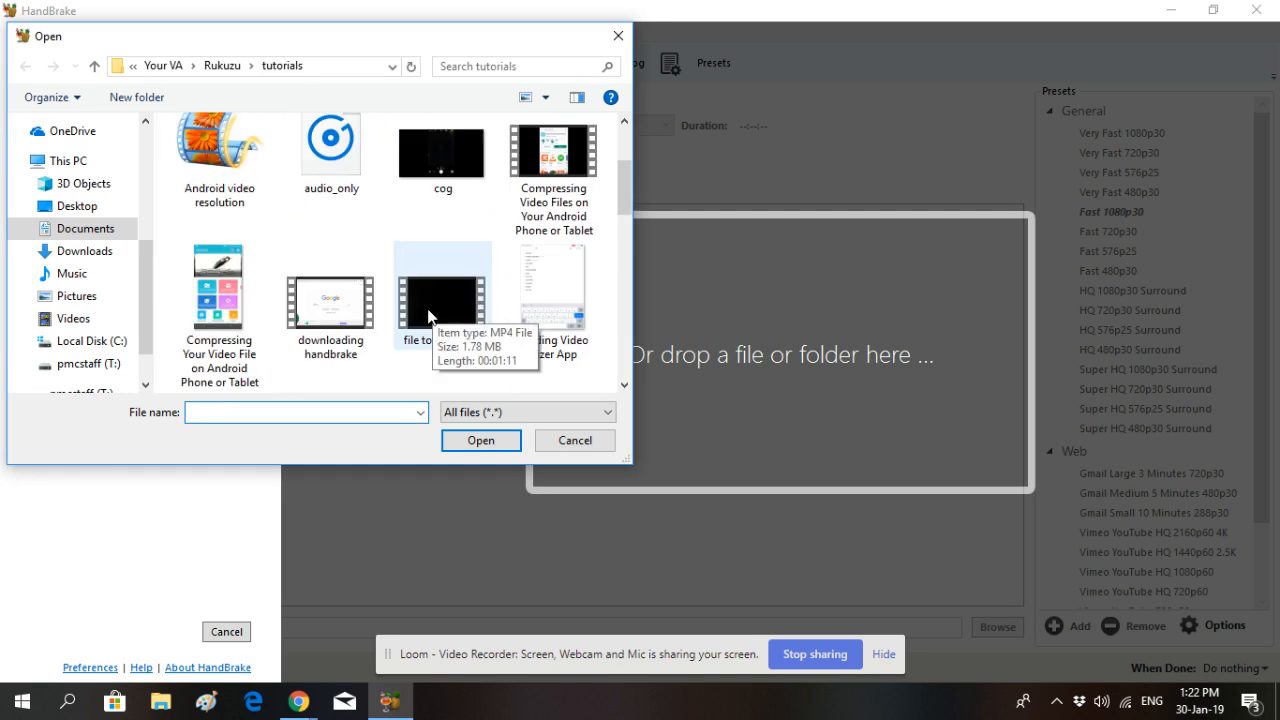
{"action": "left_click", "coordinate": [442, 295]}
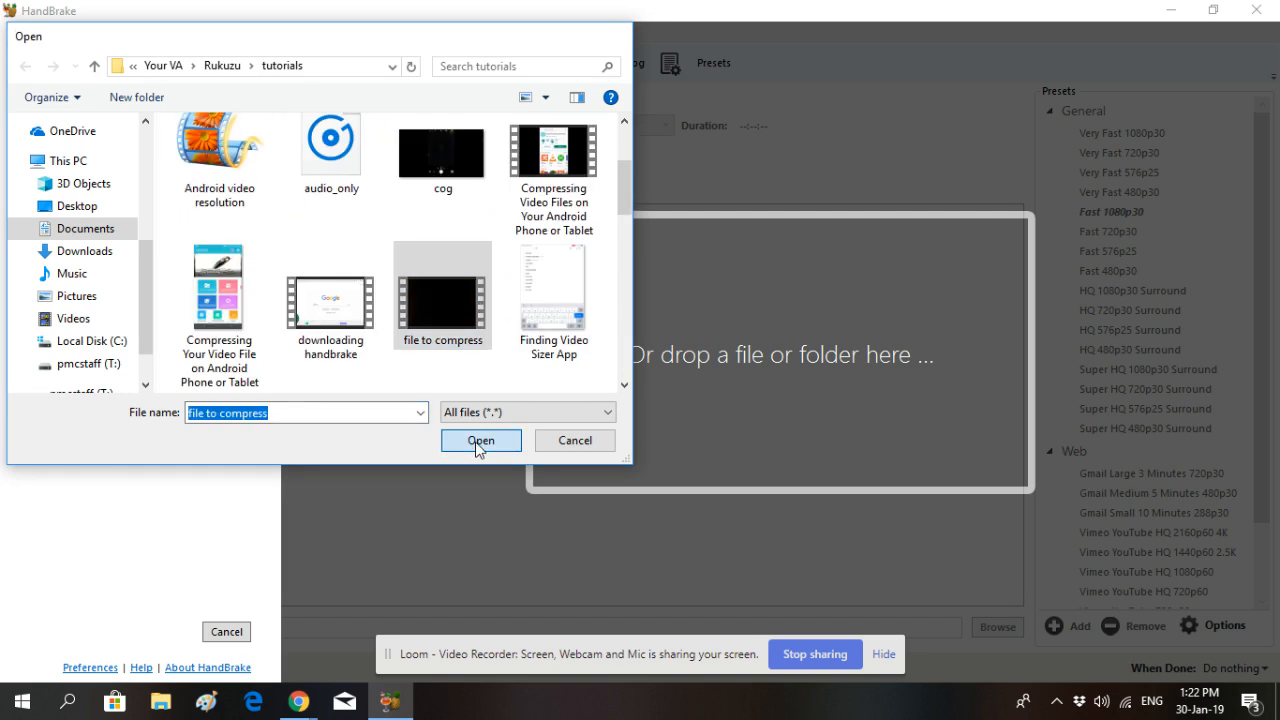
{"action": "left_click", "coordinate": [480, 440]}
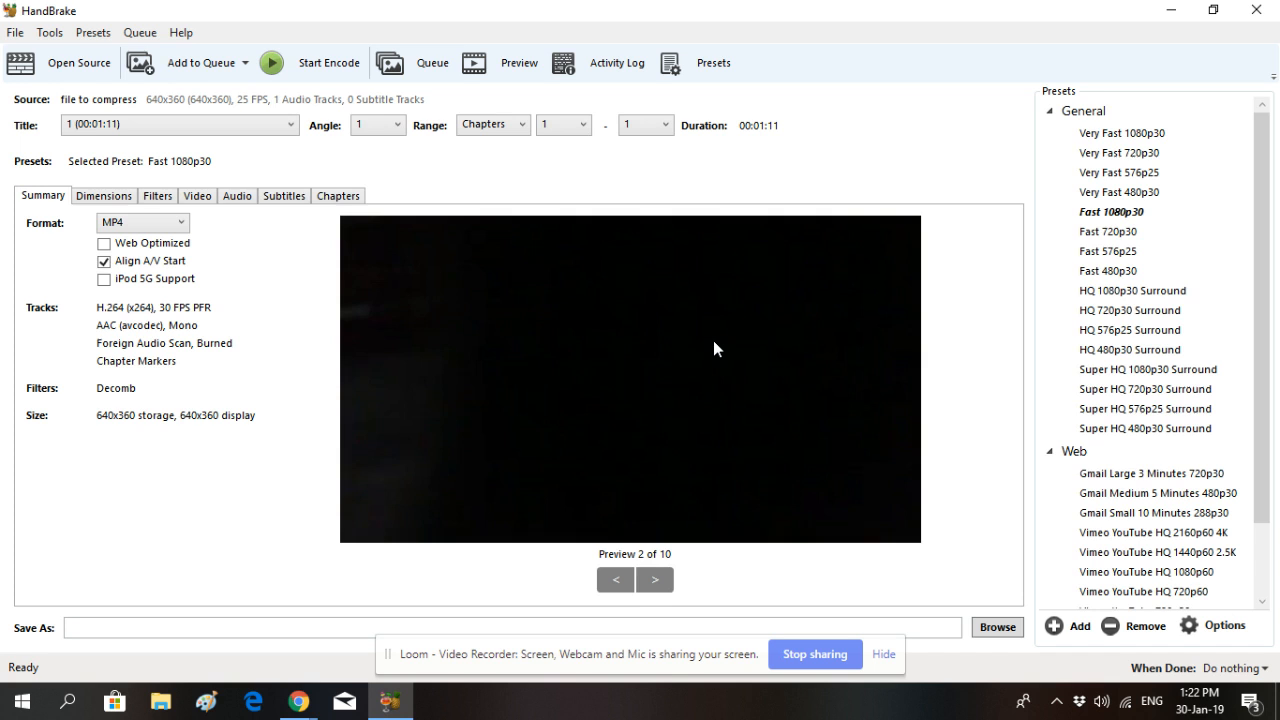
{"action": "mouse_move", "coordinate": [204, 627]}
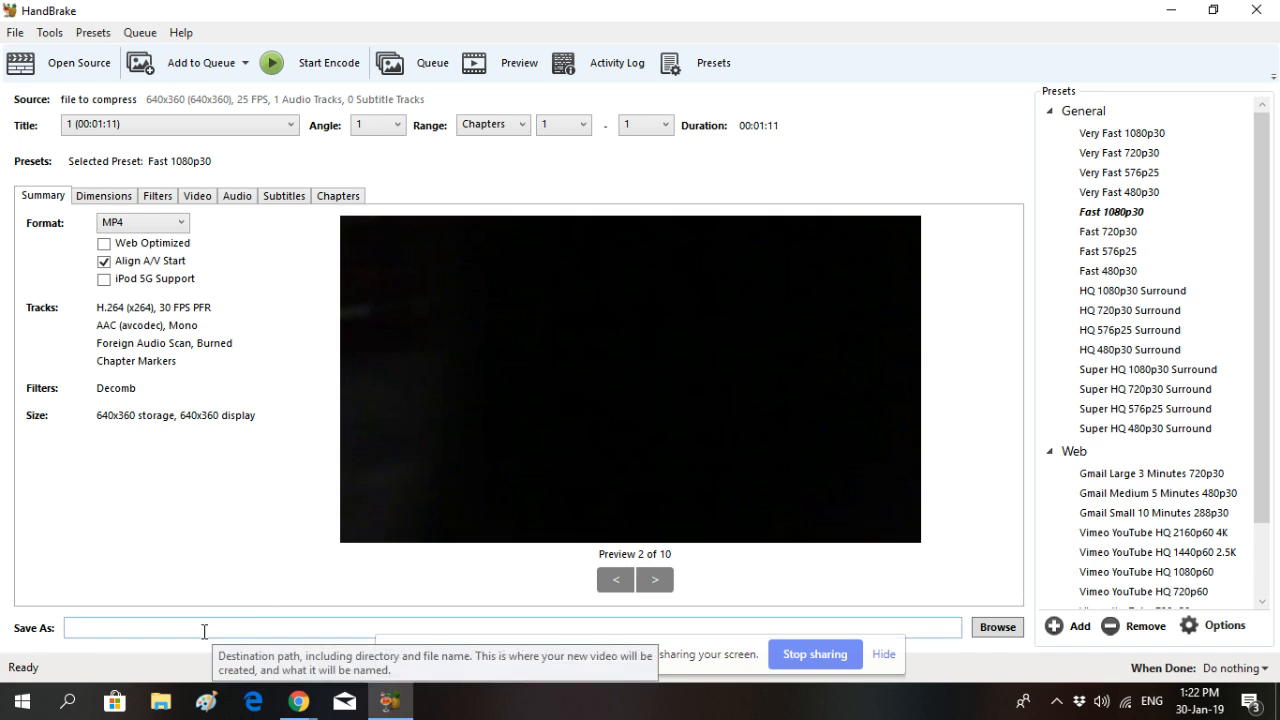
{"action": "mouse_move", "coordinate": [225, 610]}
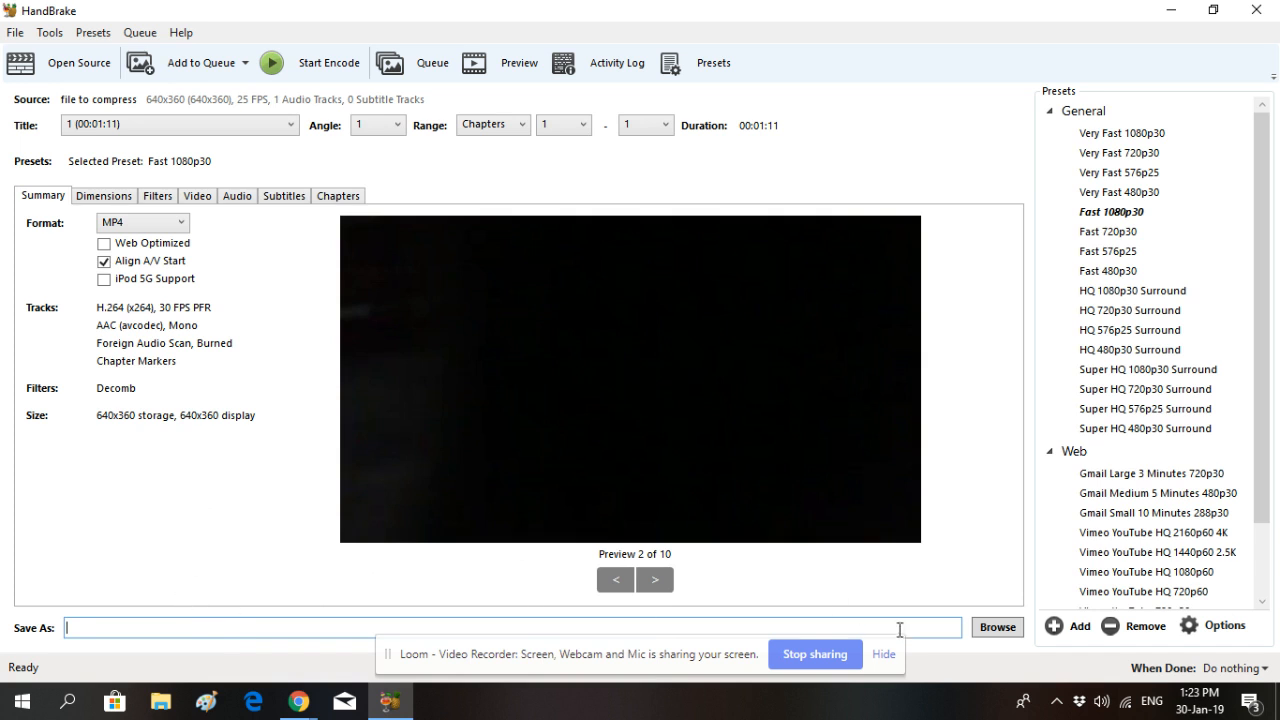
{"action": "mouse_move", "coordinate": [997, 627]}
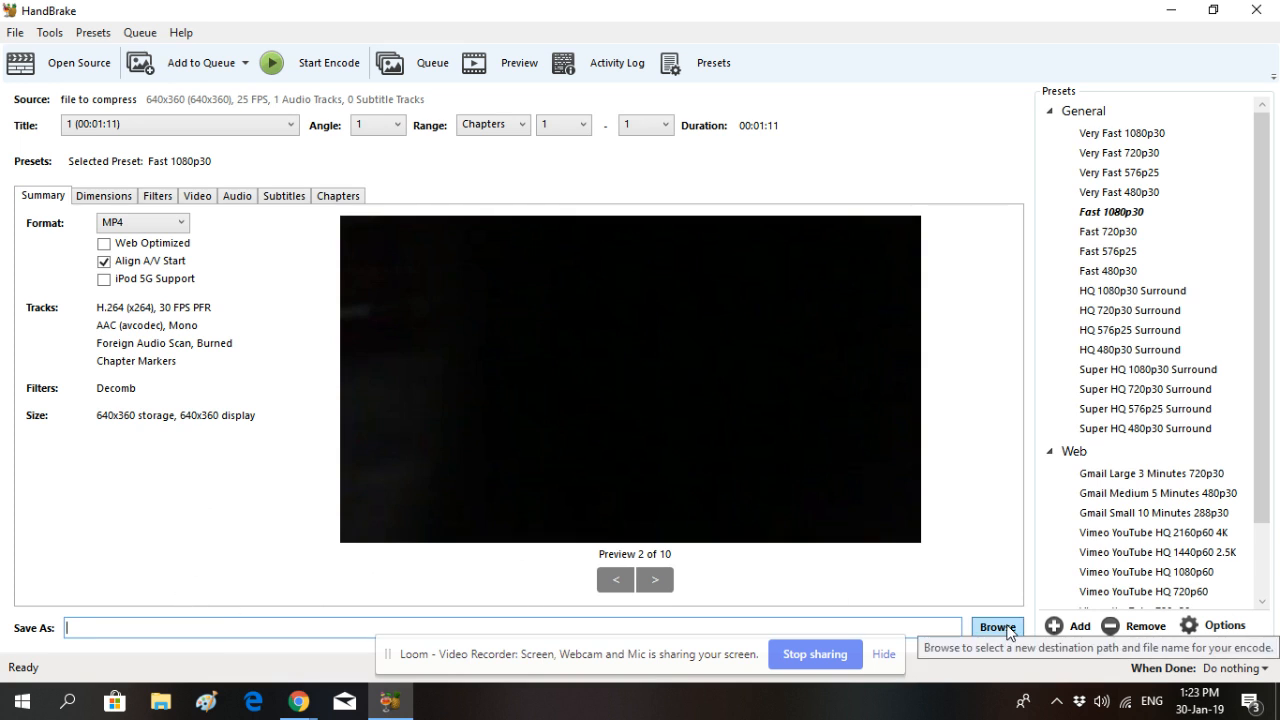
- Save the output as 'compressed file 12' inside the compressed folder
{"action": "left_click", "coordinate": [997, 627]}
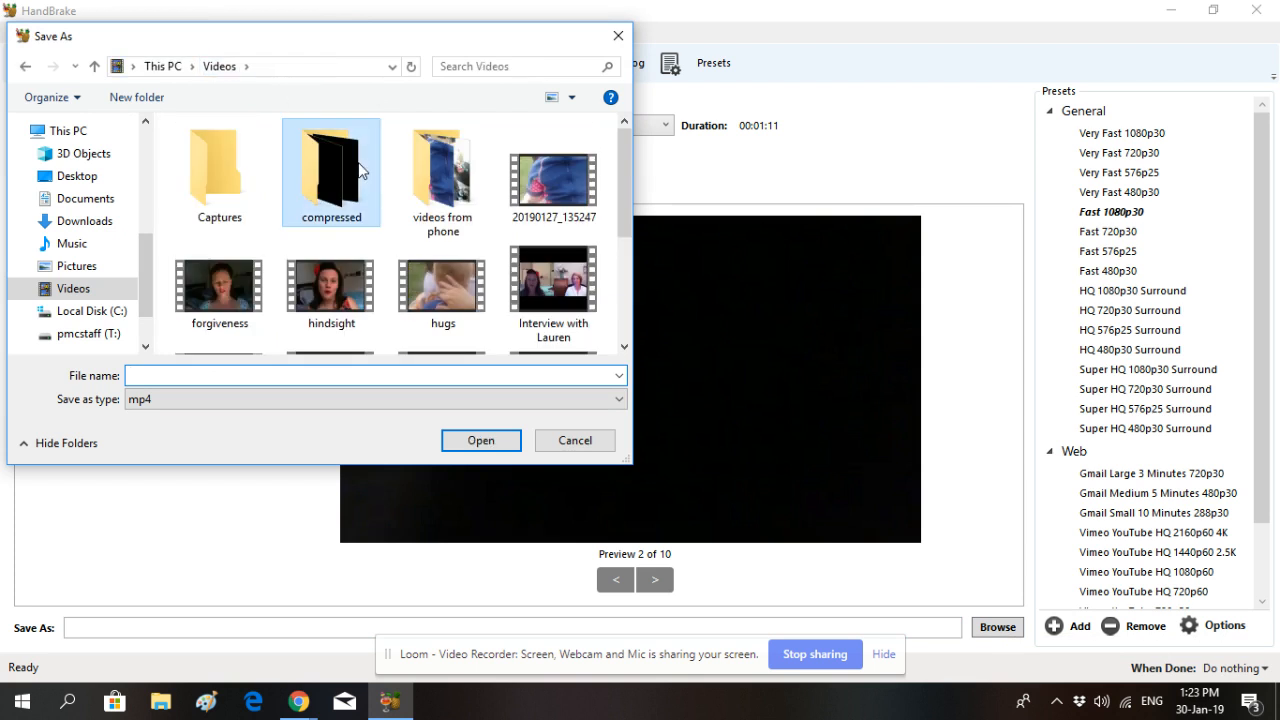
{"action": "double_click", "coordinate": [331, 165]}
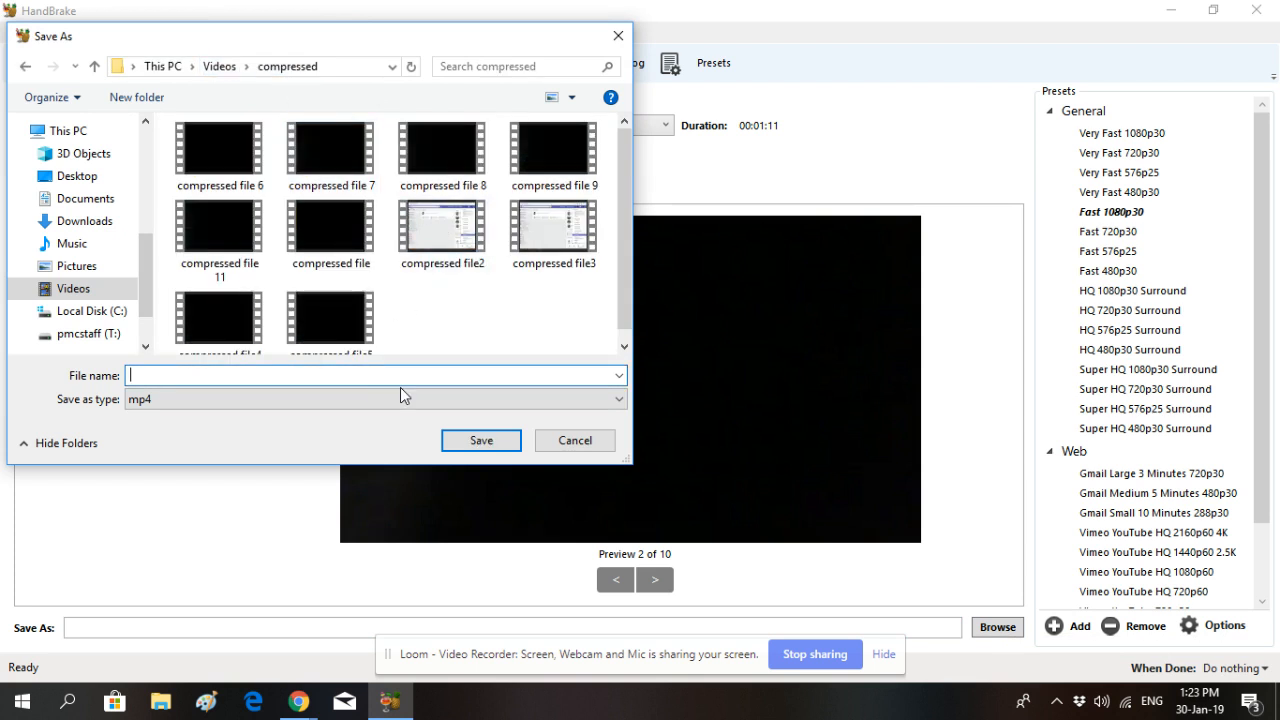
{"action": "type", "text": "compressed file 12"}
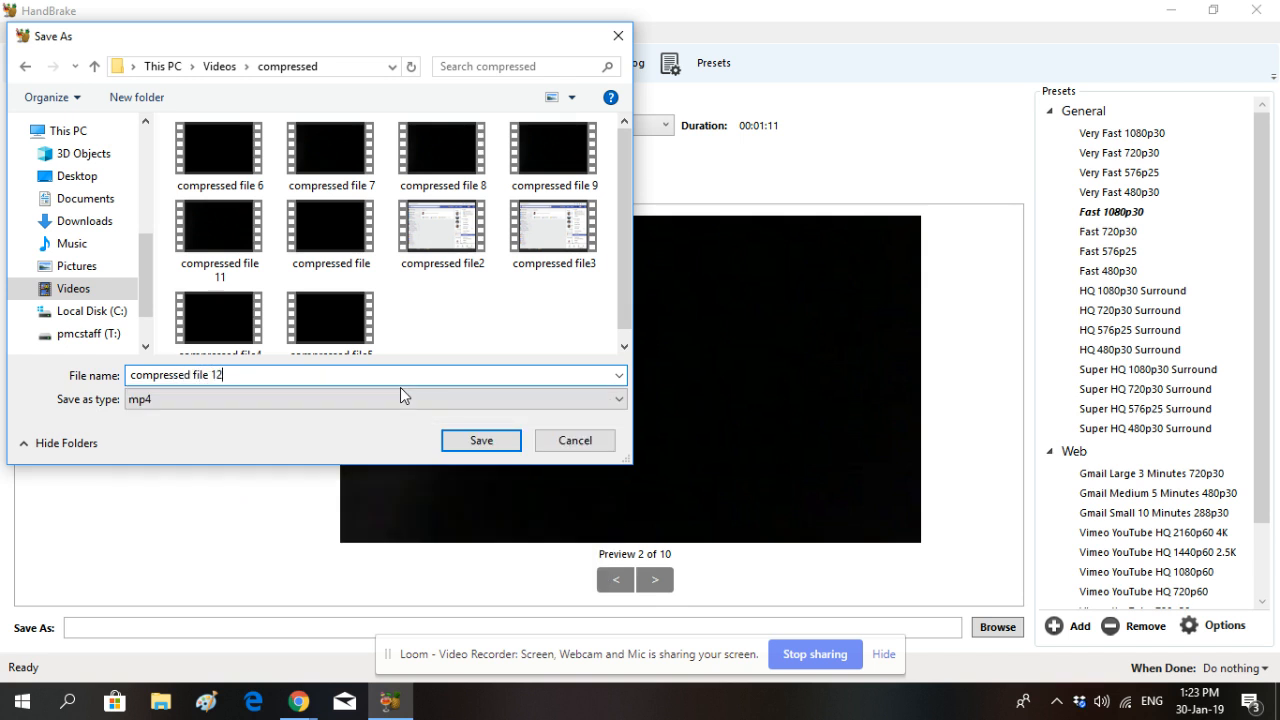
{"action": "left_click", "coordinate": [480, 440]}
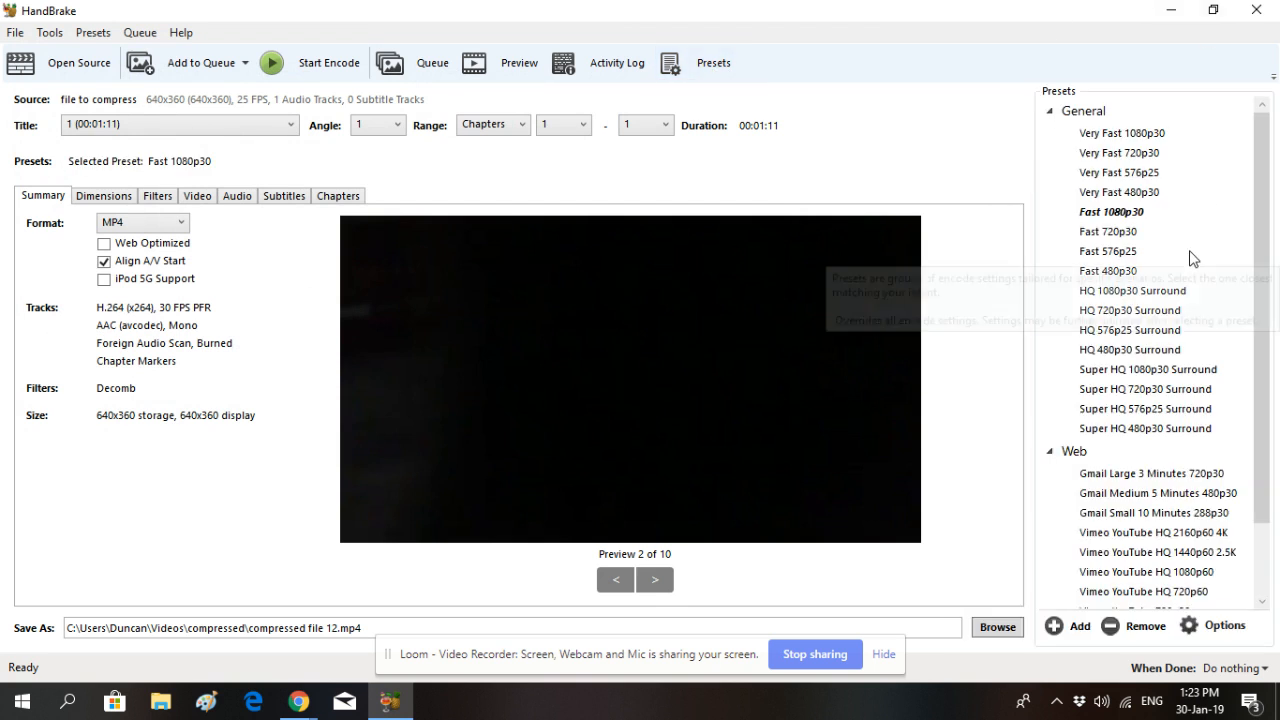
- Apply the Gmail Large 3 Minutes 720p30 preset with Web Optimized on, and start encoding
{"action": "left_click", "coordinate": [1151, 473]}
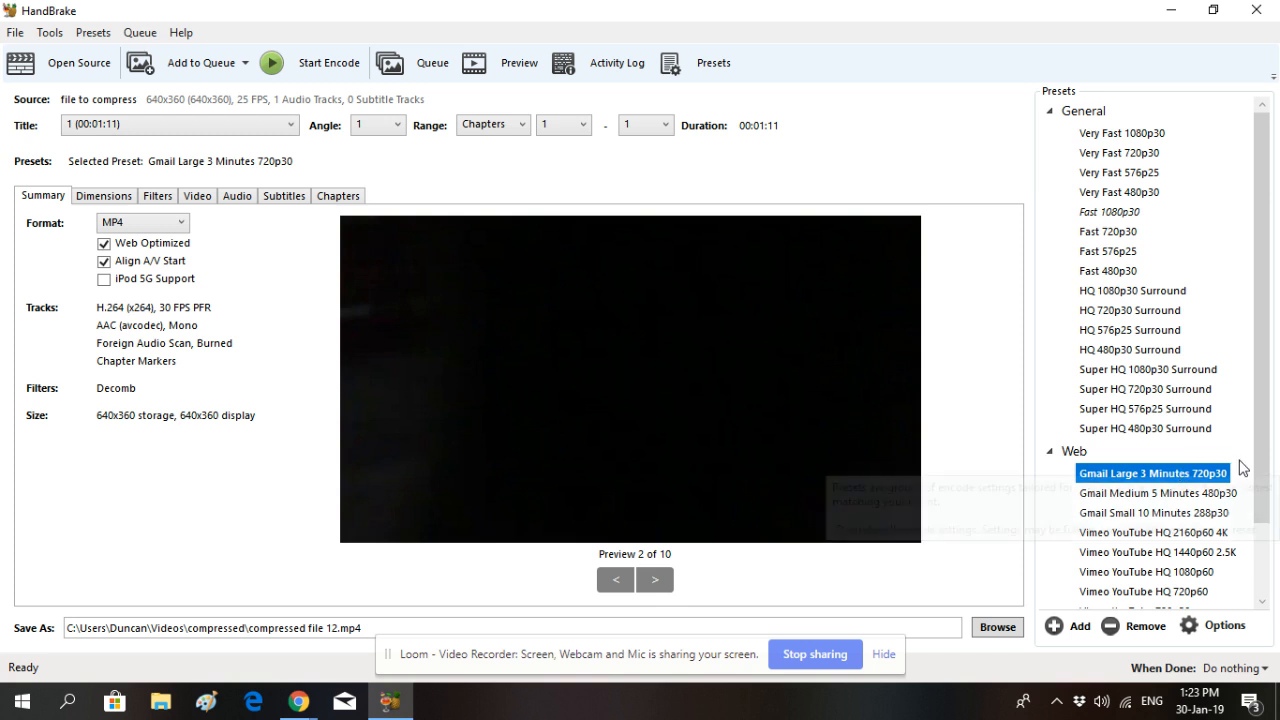
{"action": "mouse_move", "coordinate": [1155, 473]}
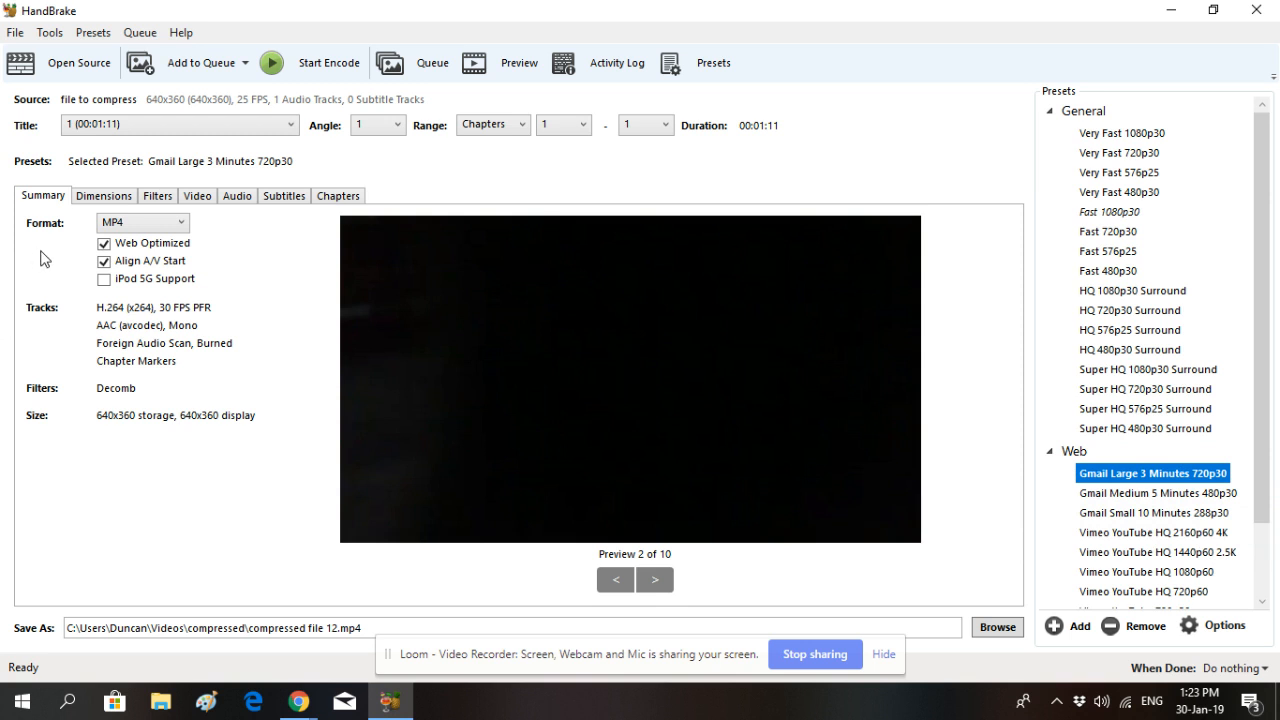
{"action": "mouse_move", "coordinate": [140, 252]}
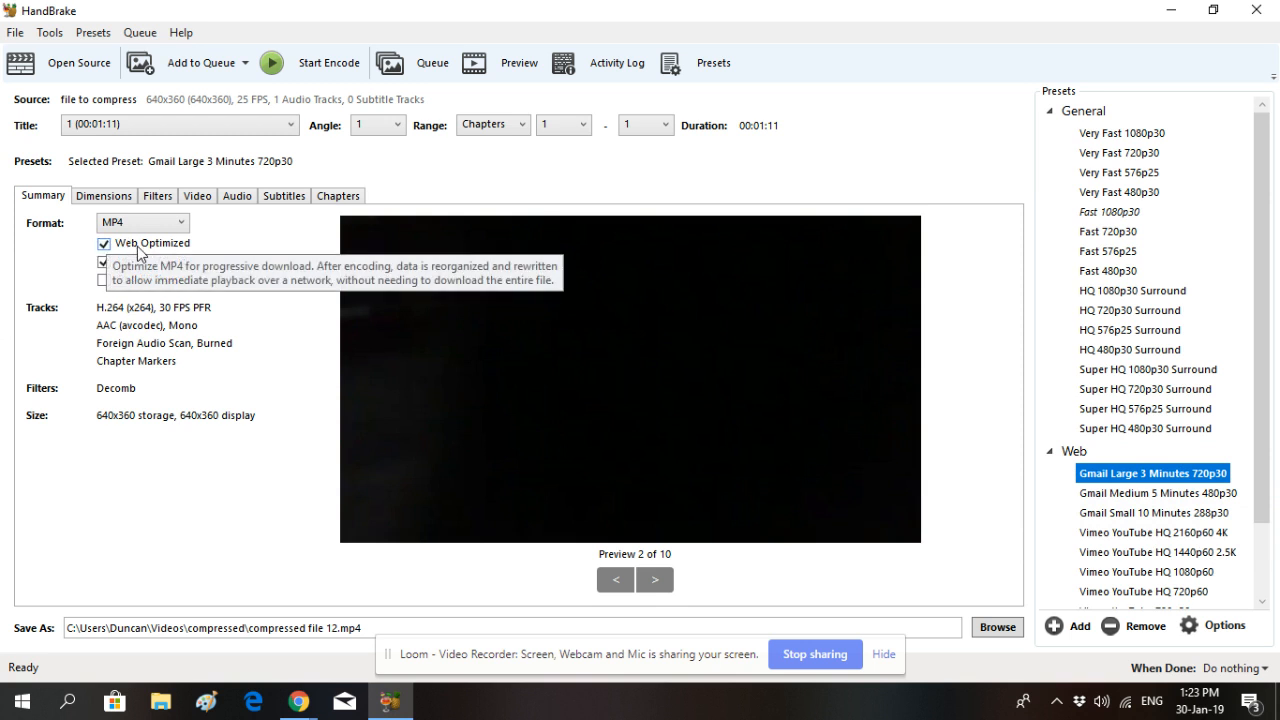
{"action": "left_click", "coordinate": [103, 261]}
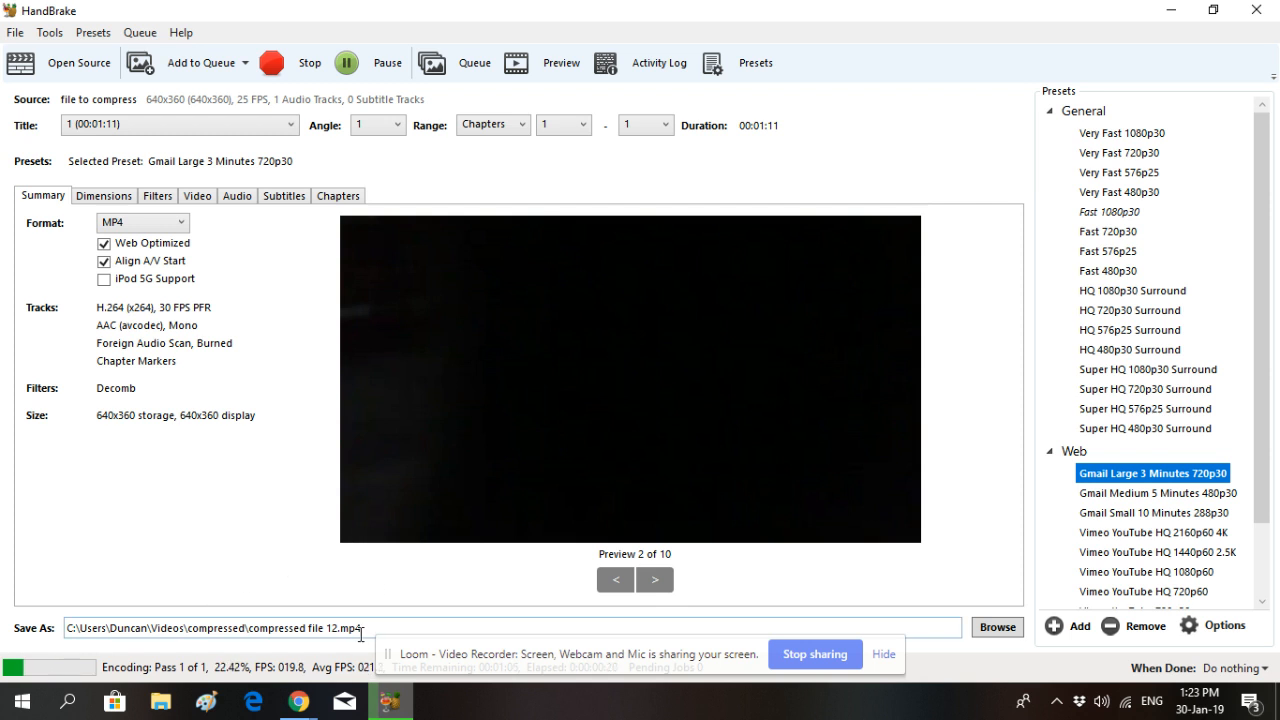
{"action": "mouse_move", "coordinate": [259, 603]}
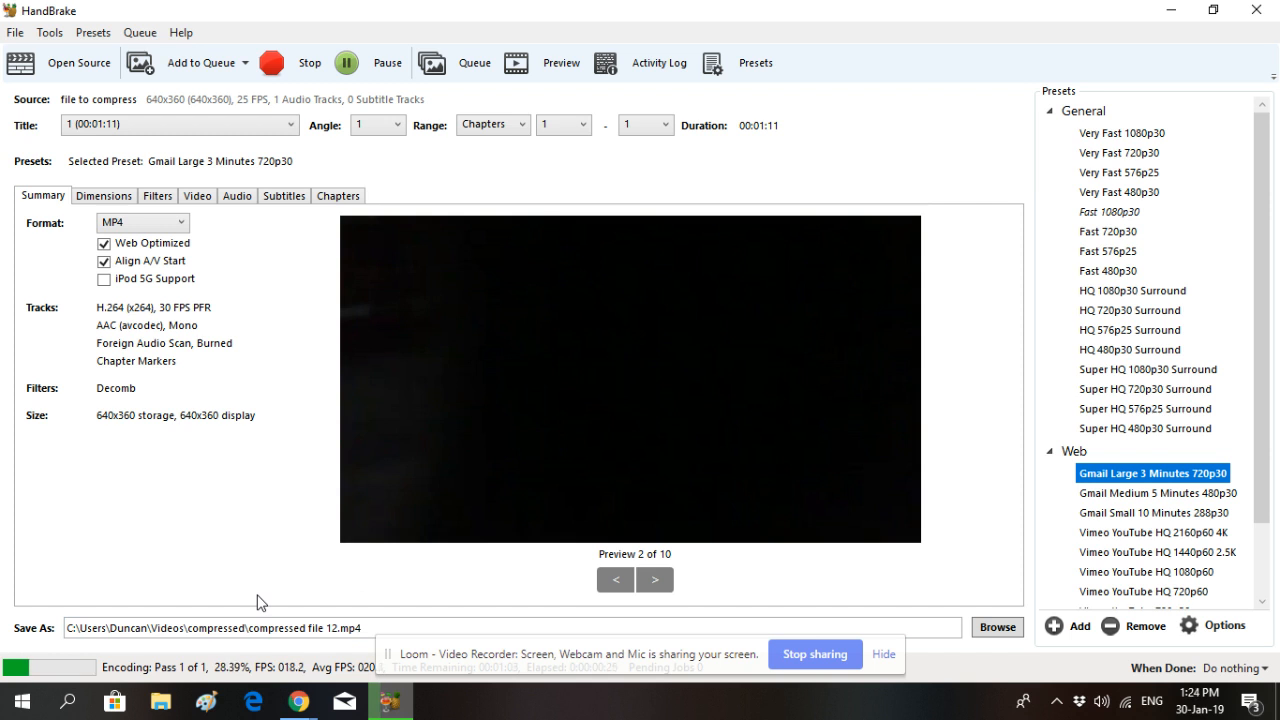
{"action": "mouse_move", "coordinate": [262, 562]}
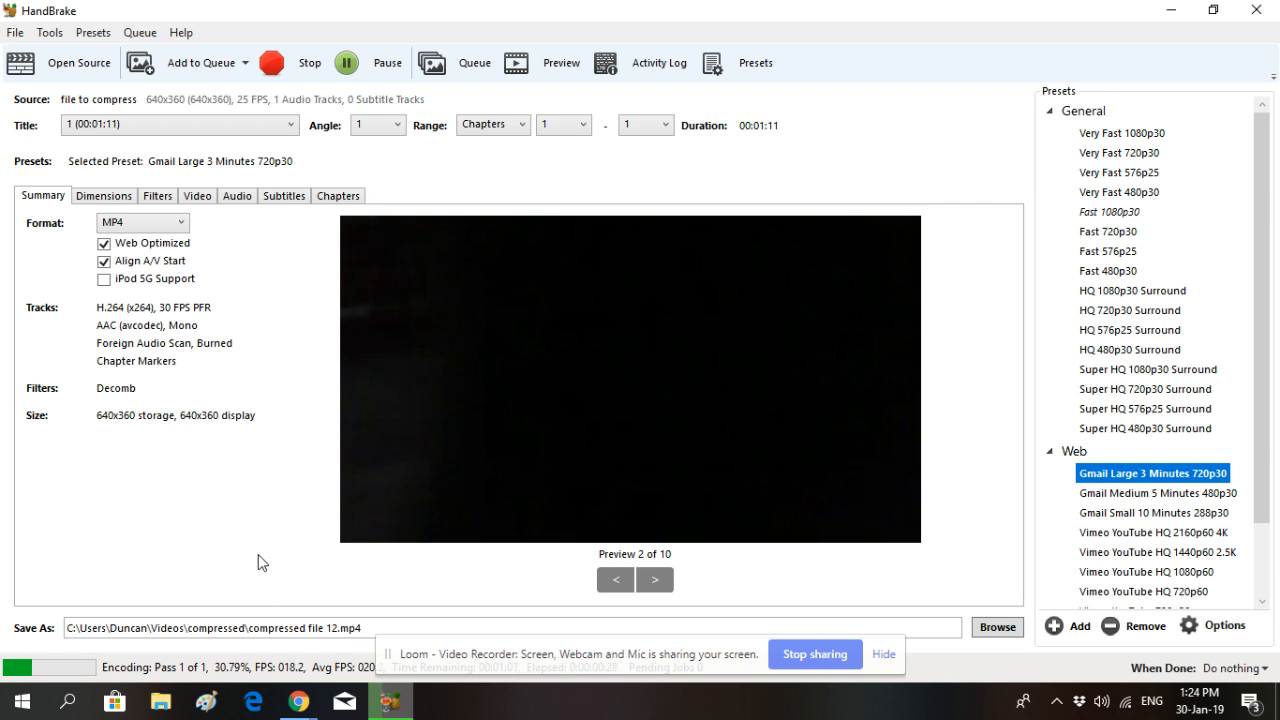